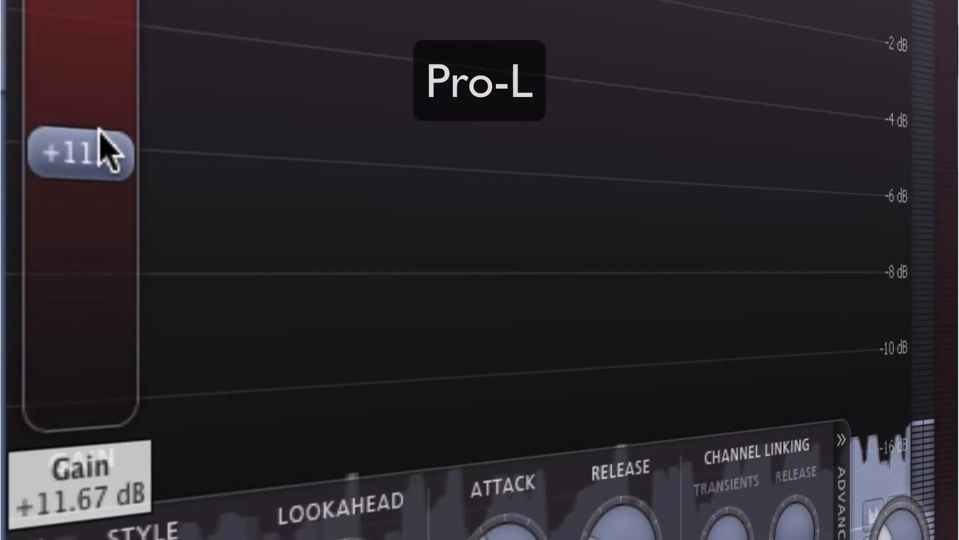
- Raise the Pro-L input gain from +11.67 dB to +18.0 dB, driving heavy gain reduction
drag(79, 153, 138, 178)
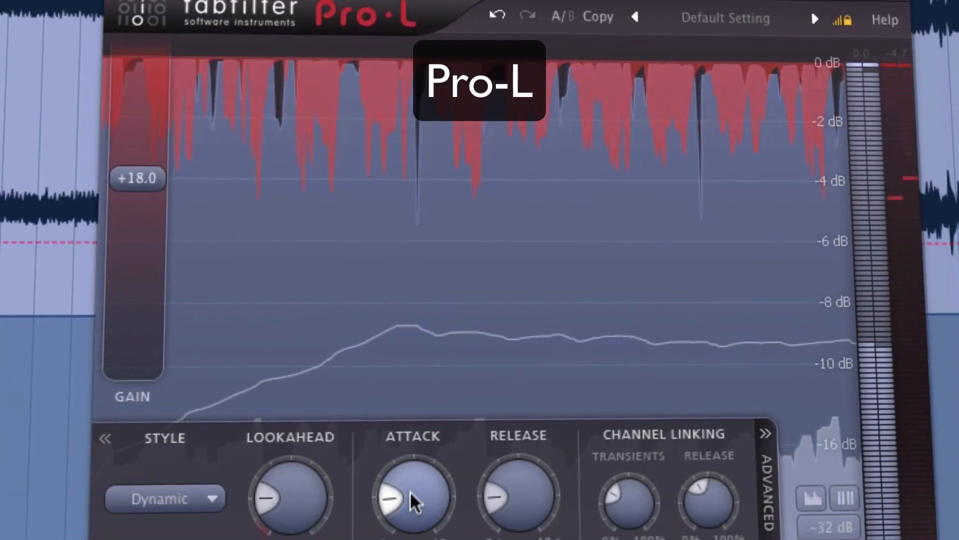